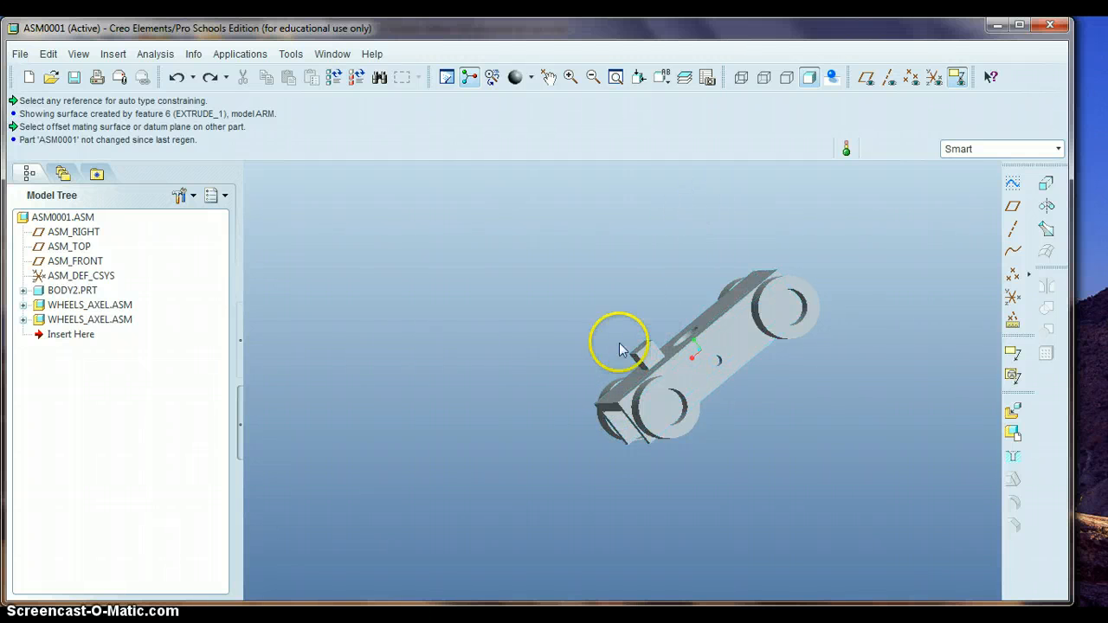
{"action": "mouse_move", "coordinate": [636, 355]}
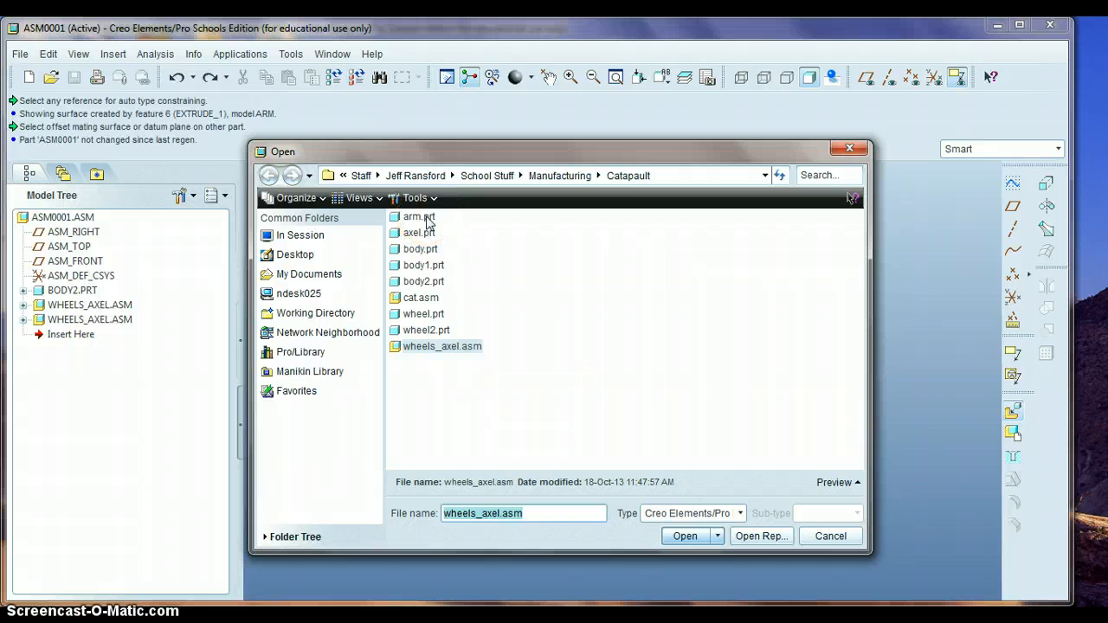
Select arm.prt from the Catapult folder to add it to the assembly
{"action": "left_click", "coordinate": [684, 536]}
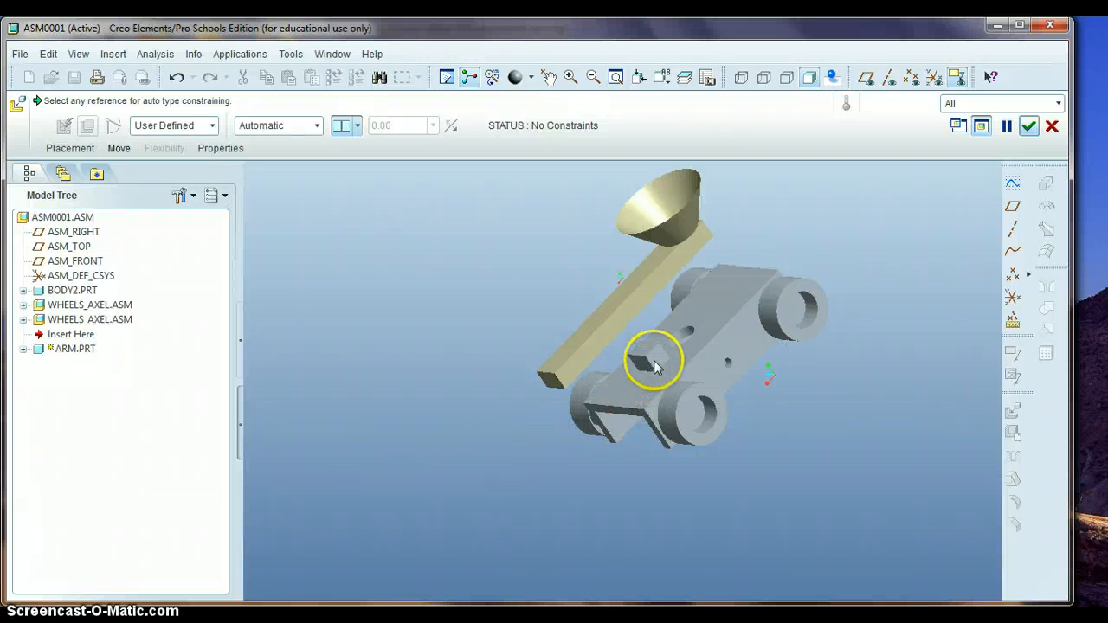
{"action": "mouse_move", "coordinate": [656, 362]}
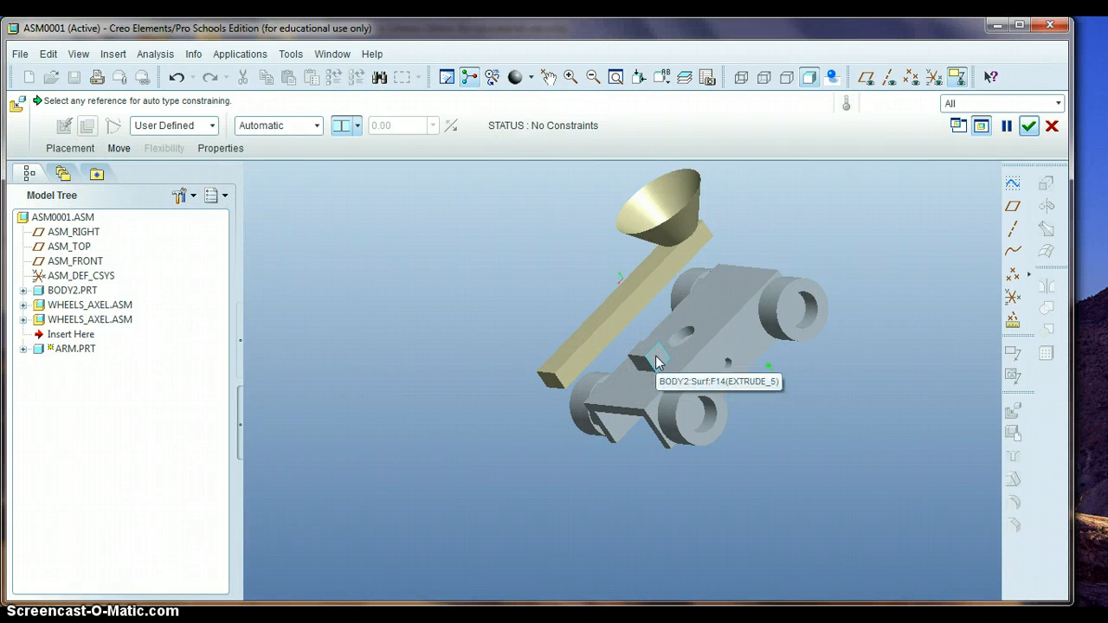
Align the arm to the body, restricting selection to edges and picking the body's front edge
{"action": "left_click", "coordinate": [656, 359]}
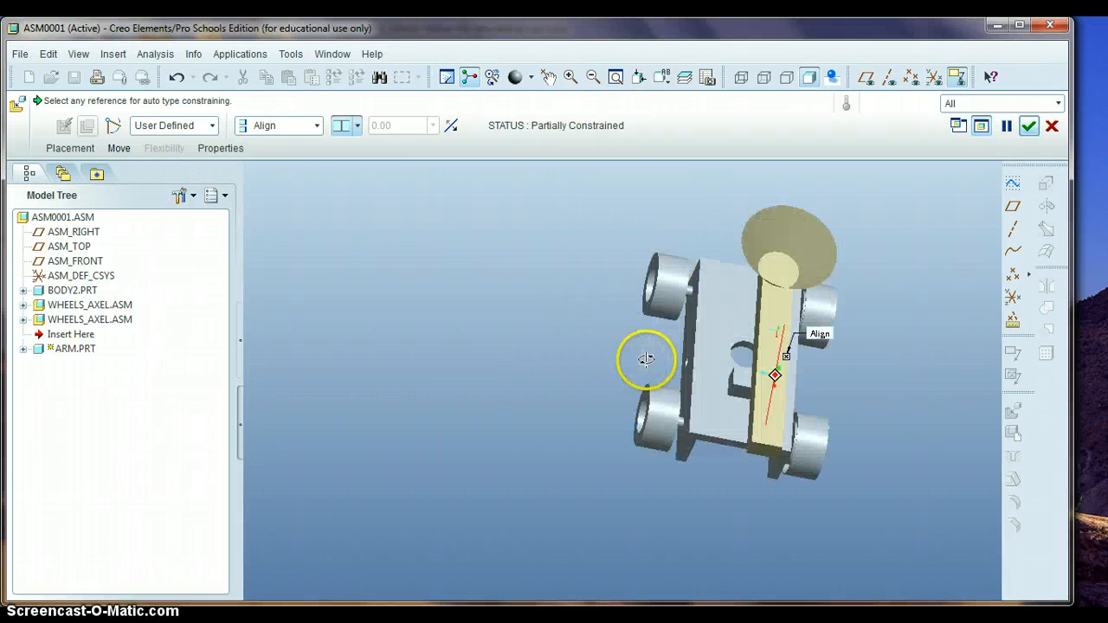
{"action": "left_click_drag", "start_coordinate": [646, 361], "coordinate": [592, 344]}
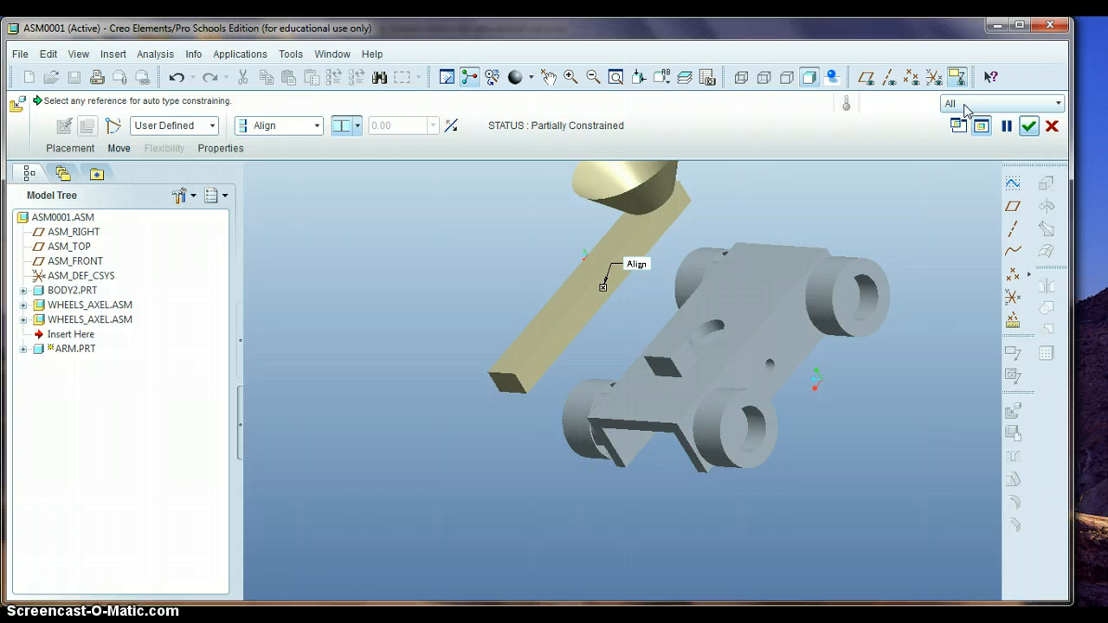
{"action": "left_click", "coordinate": [1002, 103]}
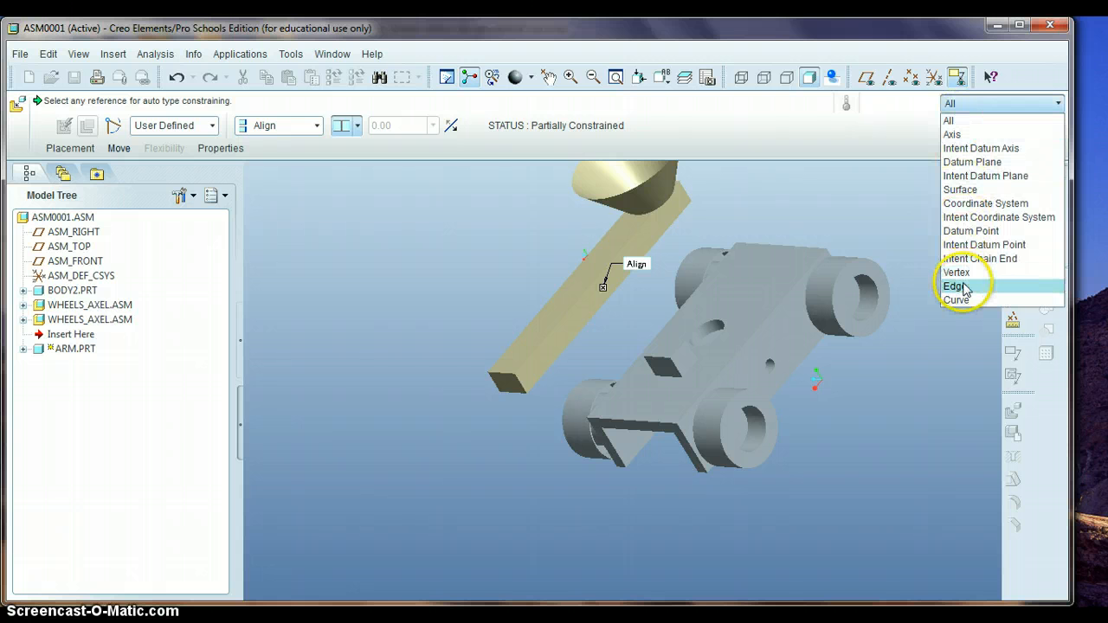
{"action": "left_click", "coordinate": [954, 285]}
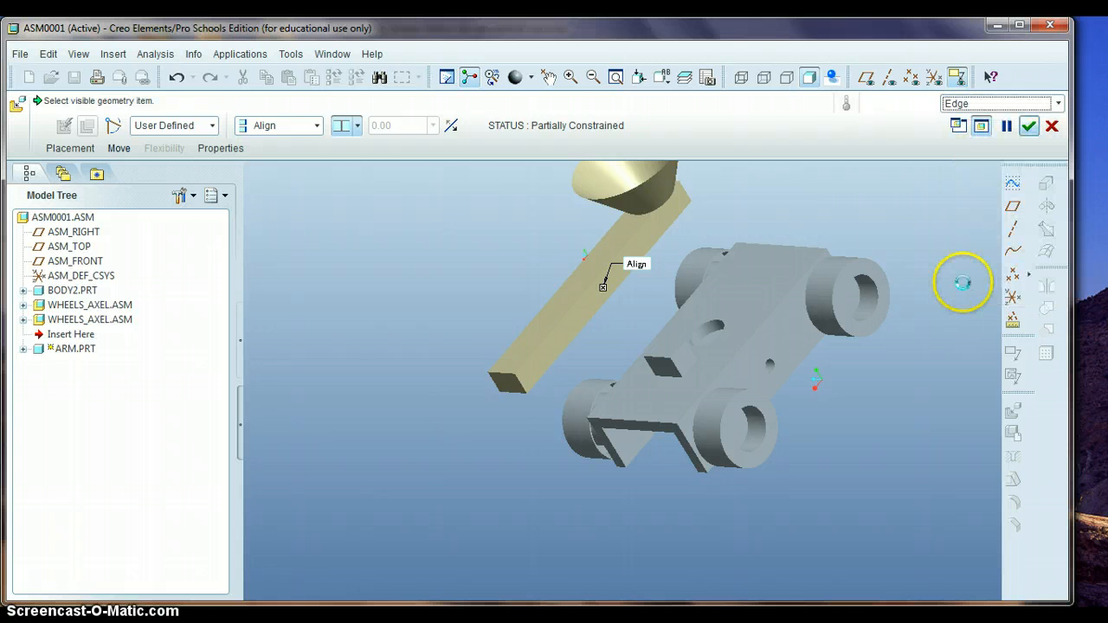
{"action": "mouse_move", "coordinate": [959, 287]}
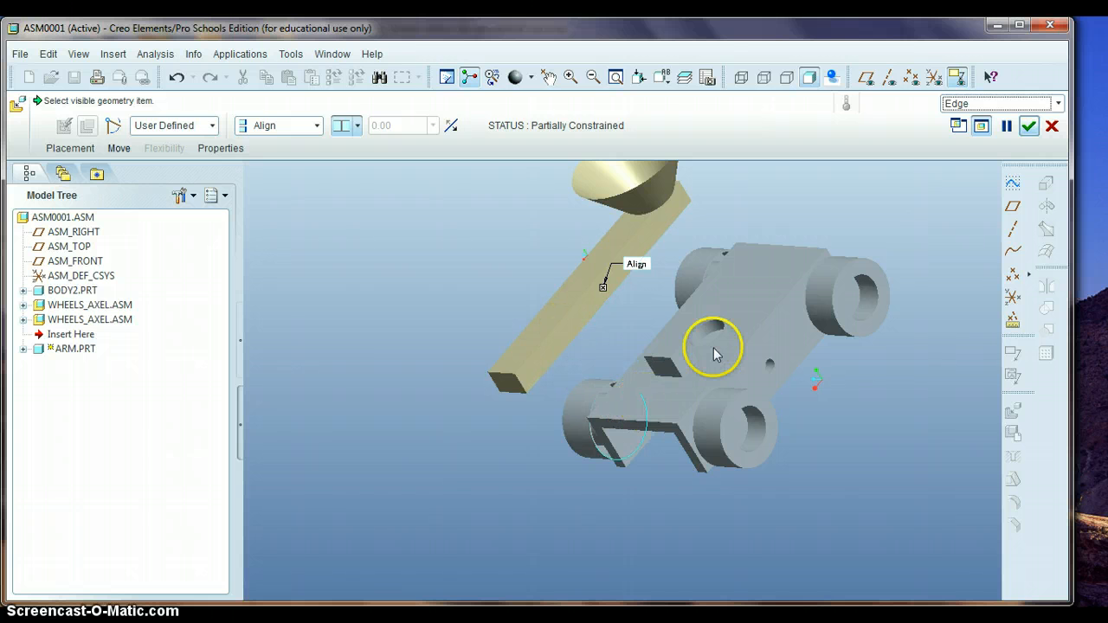
{"action": "mouse_move", "coordinate": [363, 524]}
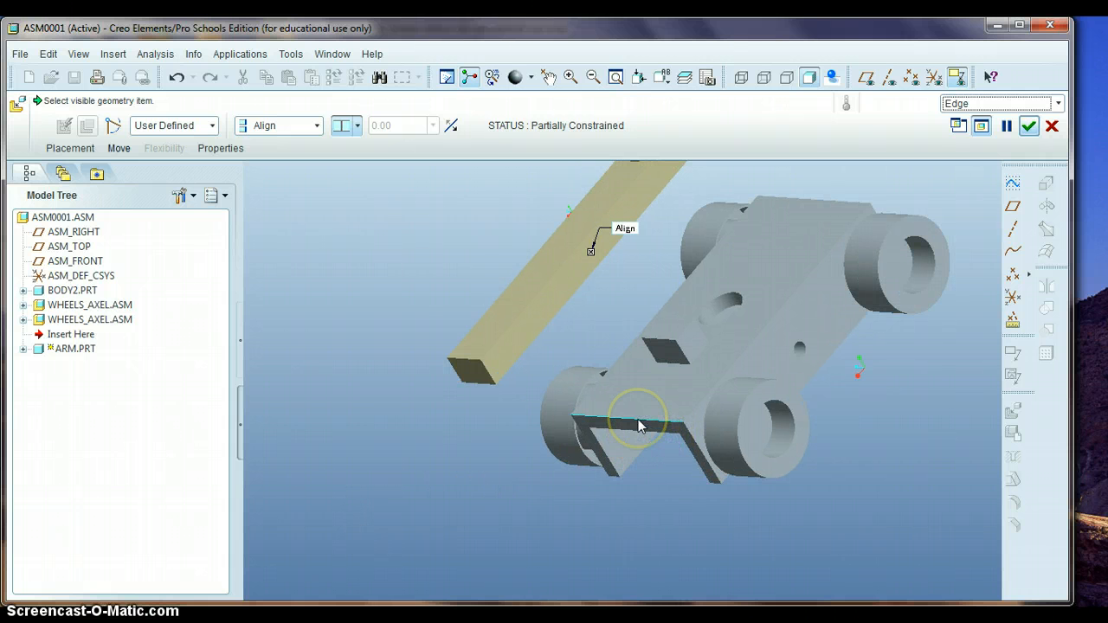
{"action": "left_click", "coordinate": [632, 420]}
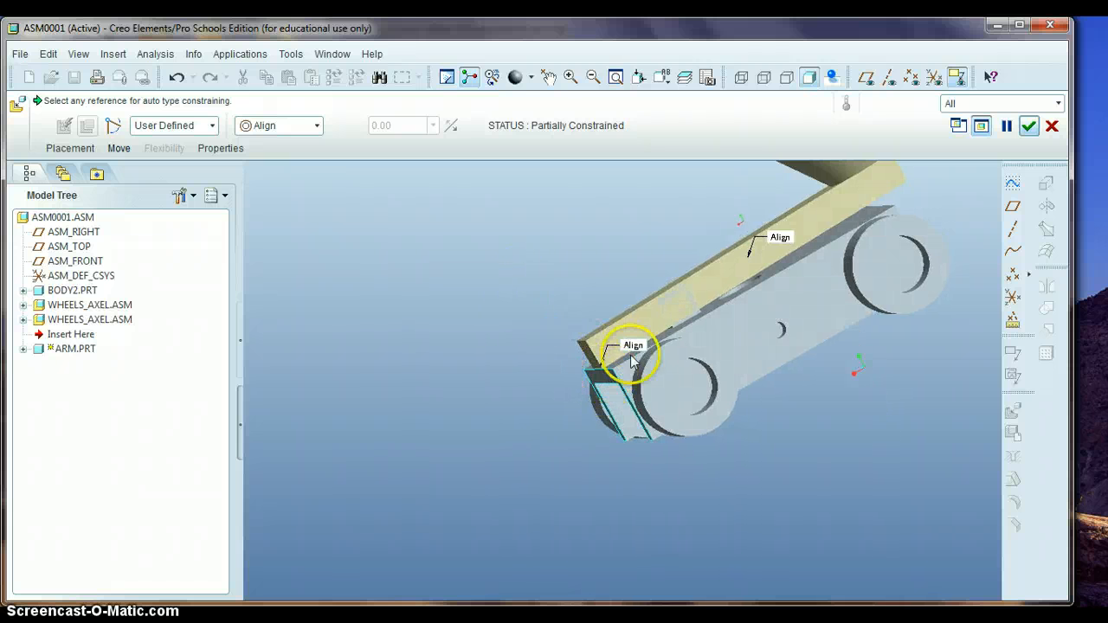
Align the arm's end edges, then mate it to the body block's top at 337°
{"action": "left_click", "coordinate": [631, 362]}
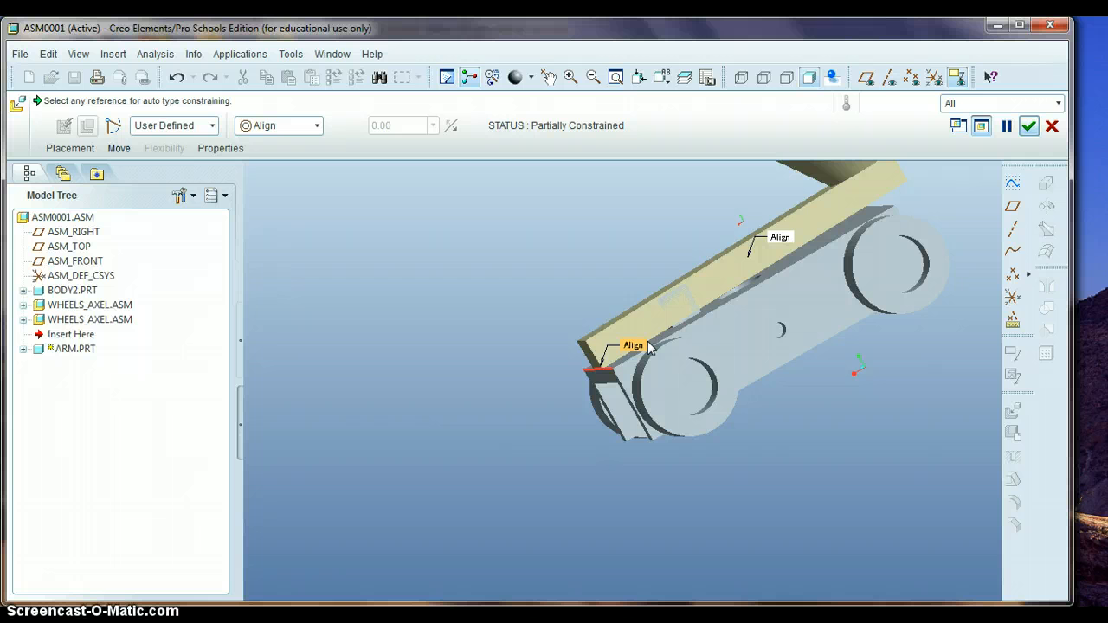
{"action": "left_click", "coordinate": [642, 336]}
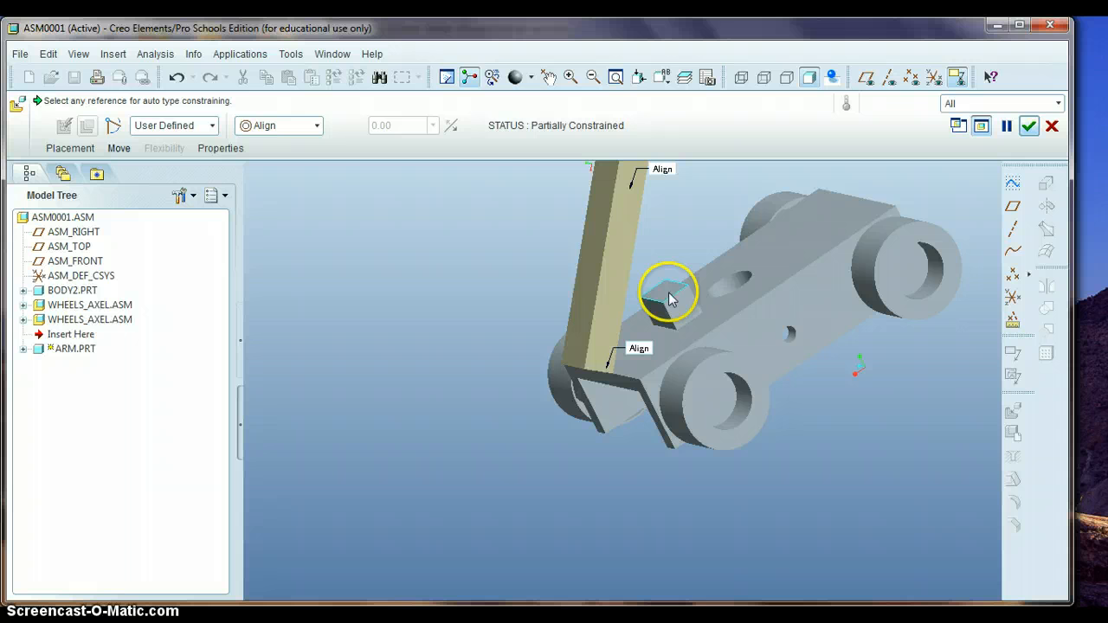
{"action": "left_click", "coordinate": [672, 290]}
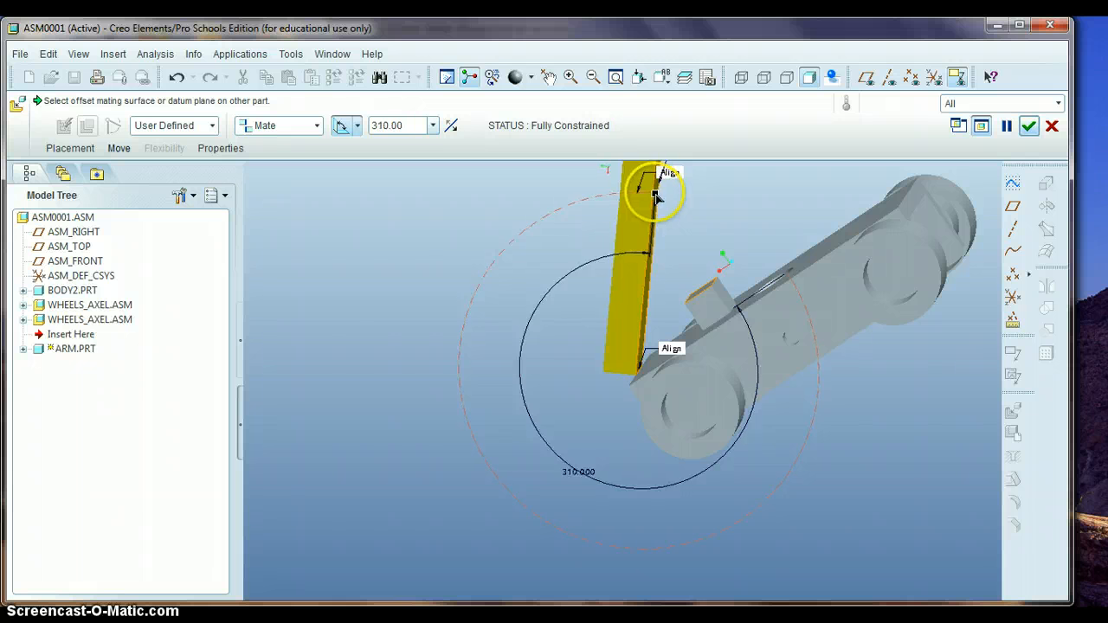
{"action": "left_click_drag", "start_coordinate": [654, 195], "coordinate": [714, 216]}
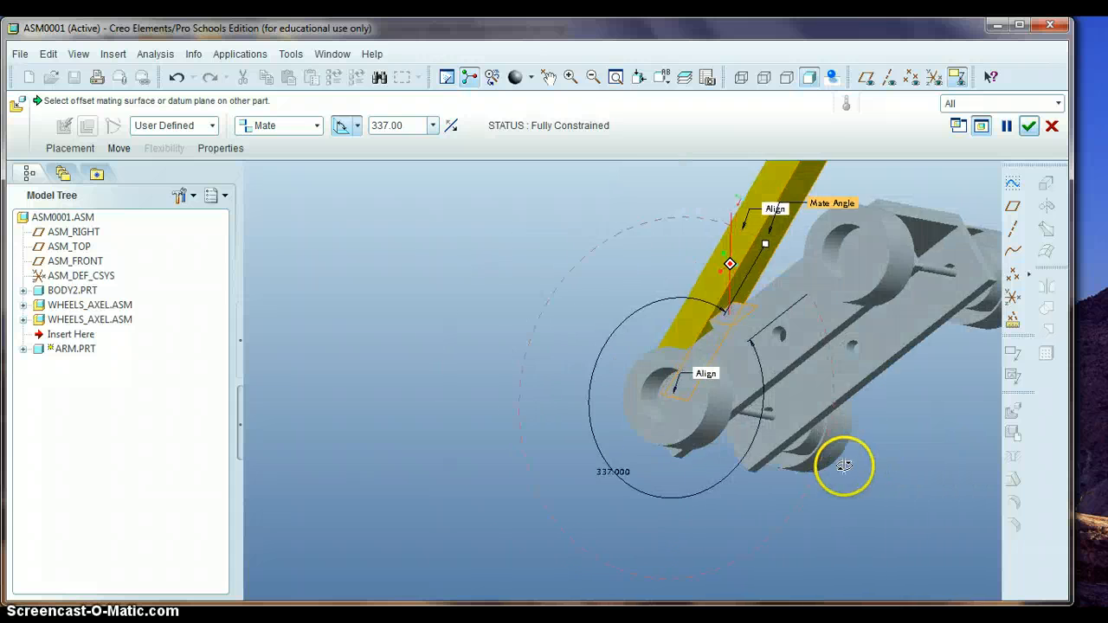
{"action": "left_click", "coordinate": [615, 77]}
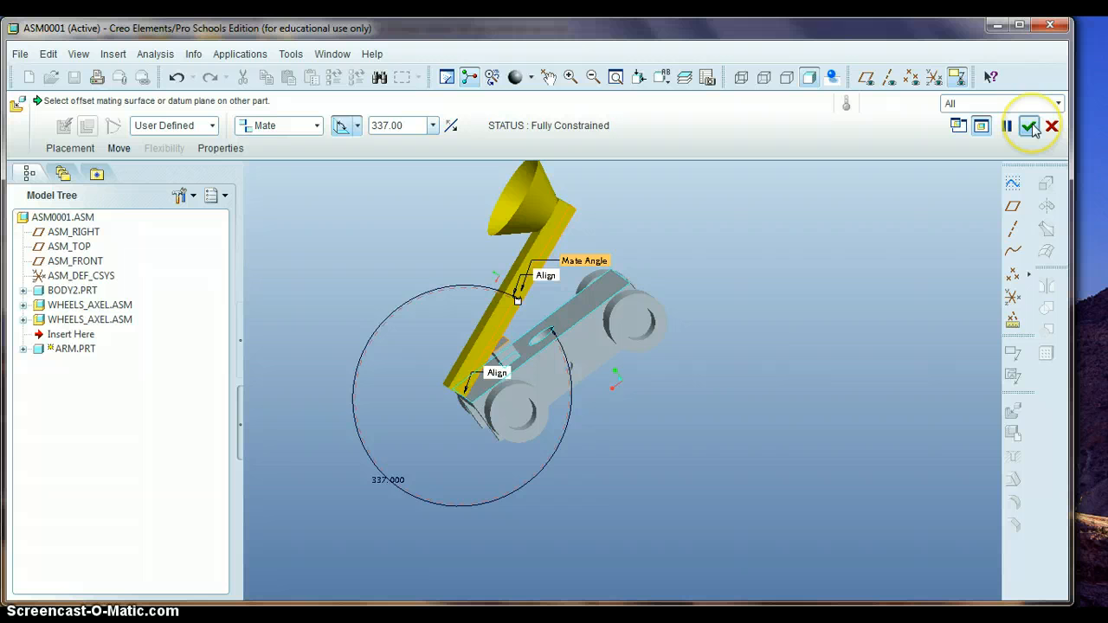
{"action": "mouse_move", "coordinate": [1029, 125]}
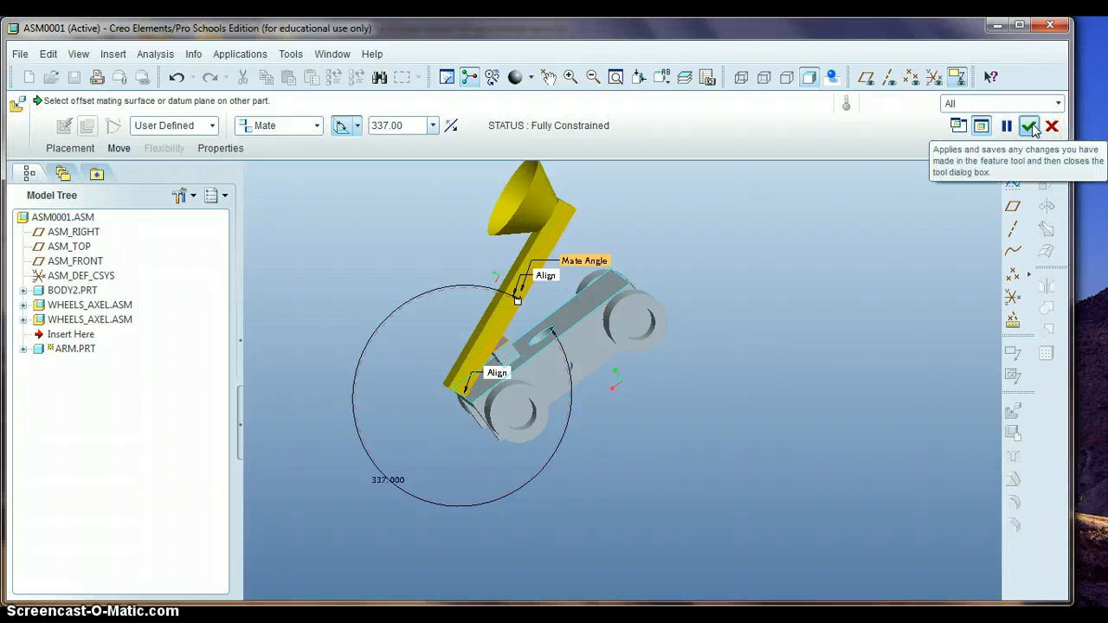
Confirm the arm's placement with its align and mate angle constraints
{"action": "left_click", "coordinate": [1029, 126]}
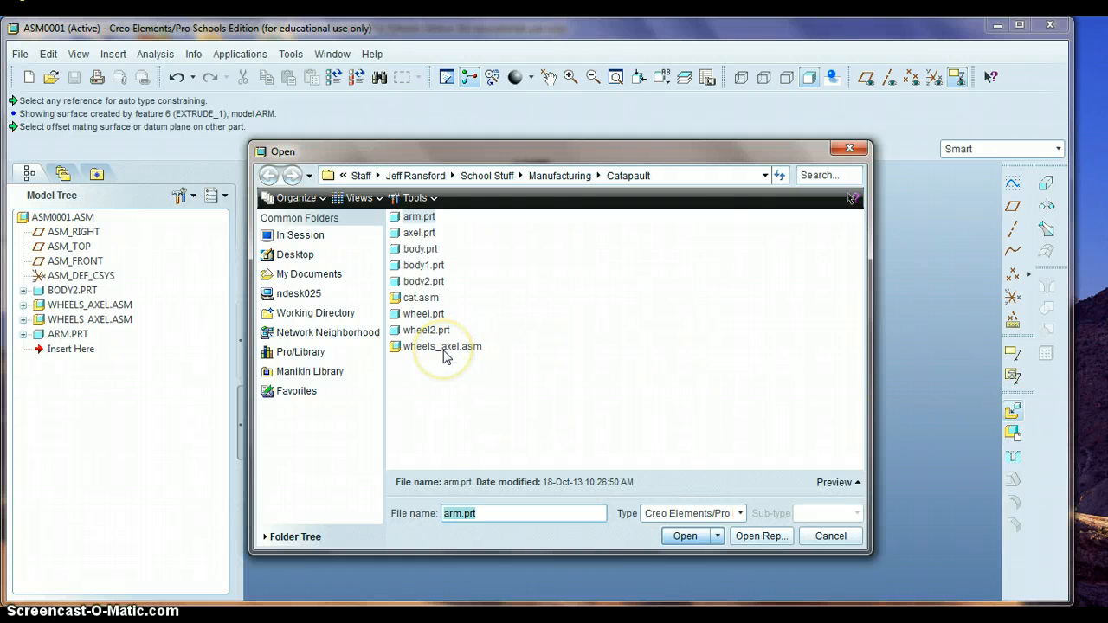
Add wheels_axel.asm and pick the axle's round surface for an Insert constraint
{"action": "left_click", "coordinate": [684, 536]}
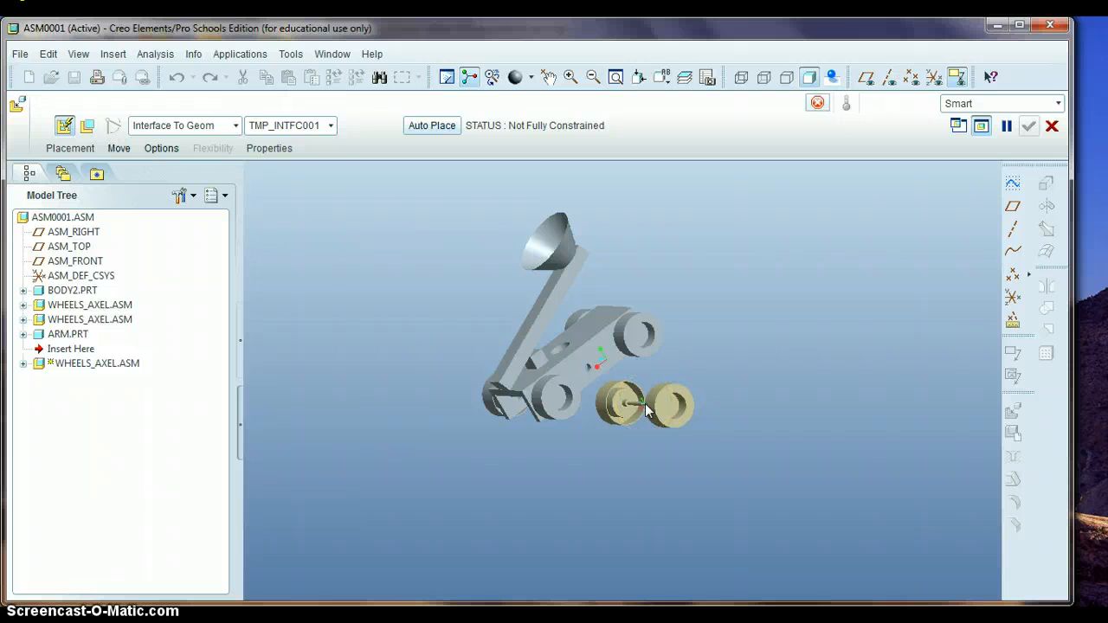
{"action": "left_click", "coordinate": [649, 420]}
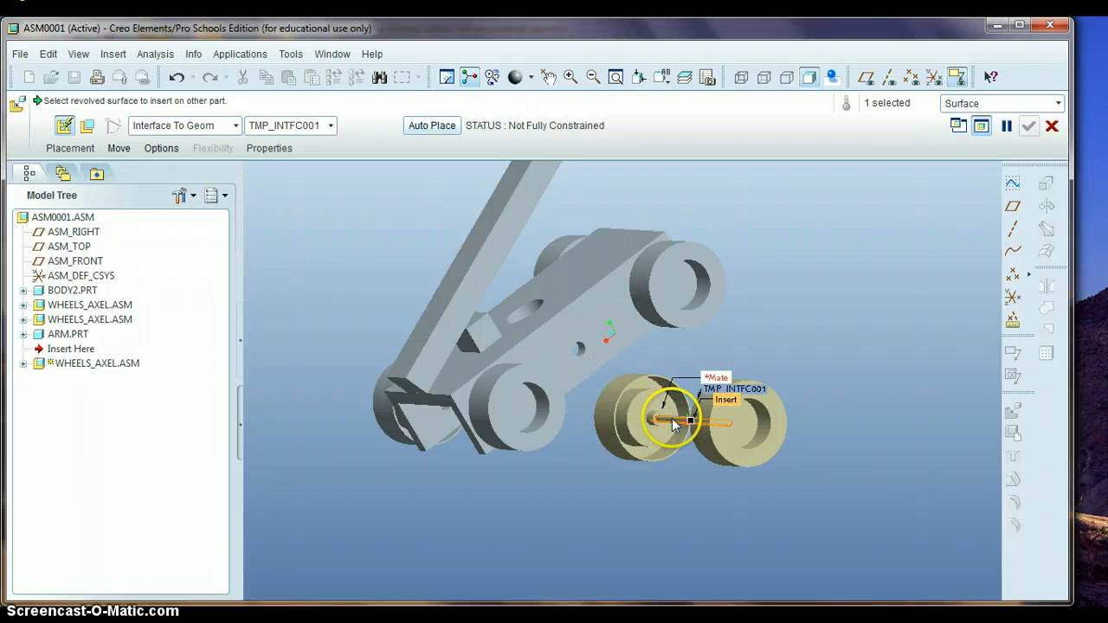
{"action": "mouse_move", "coordinate": [604, 407]}
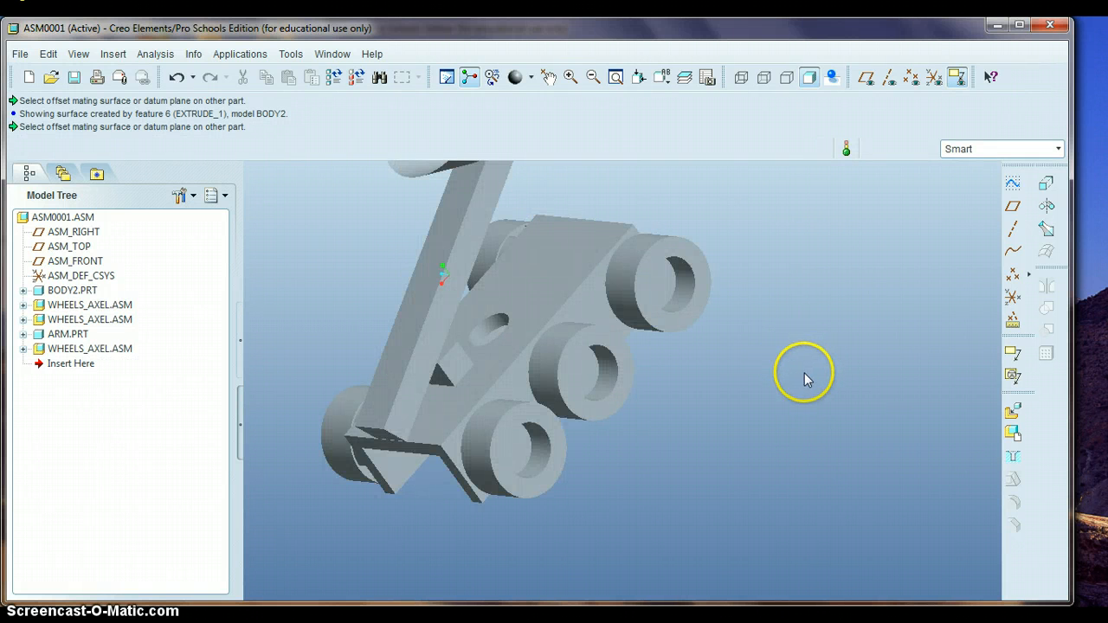
{"action": "left_click_drag", "start_coordinate": [806, 379], "coordinate": [779, 375]}
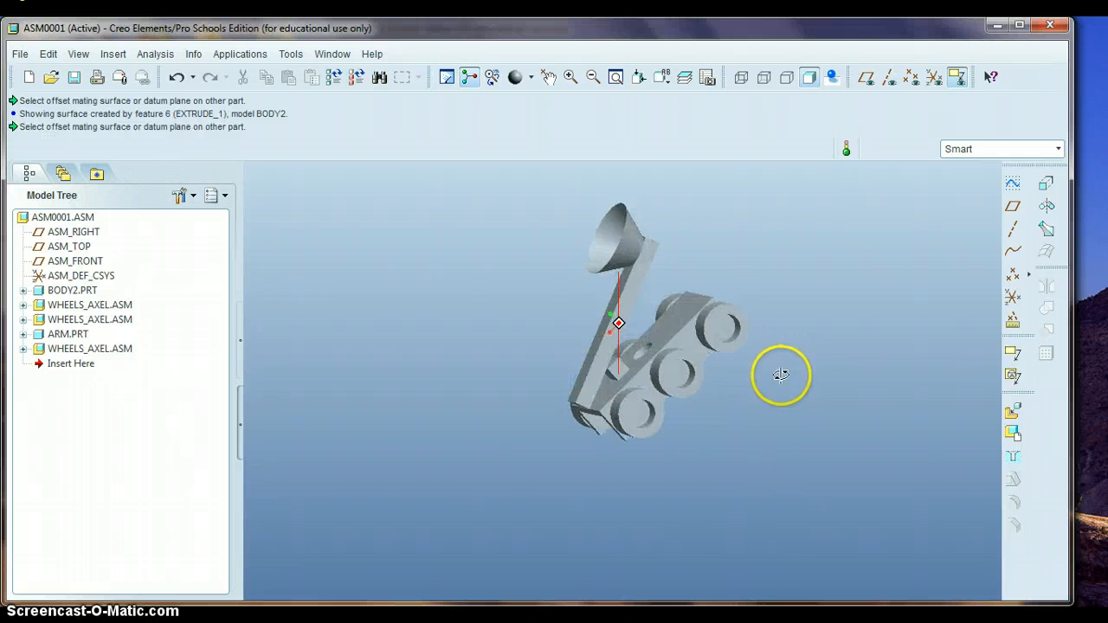
{"action": "left_click_drag", "start_coordinate": [780, 375], "coordinate": [864, 356]}
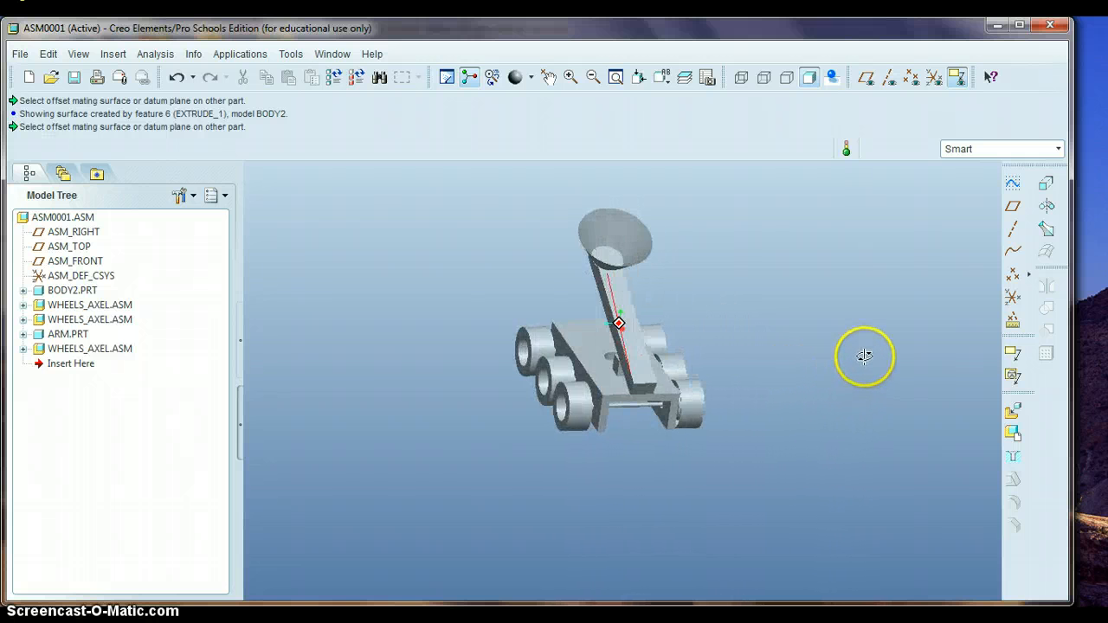
{"action": "left_click_drag", "start_coordinate": [864, 356], "coordinate": [766, 388]}
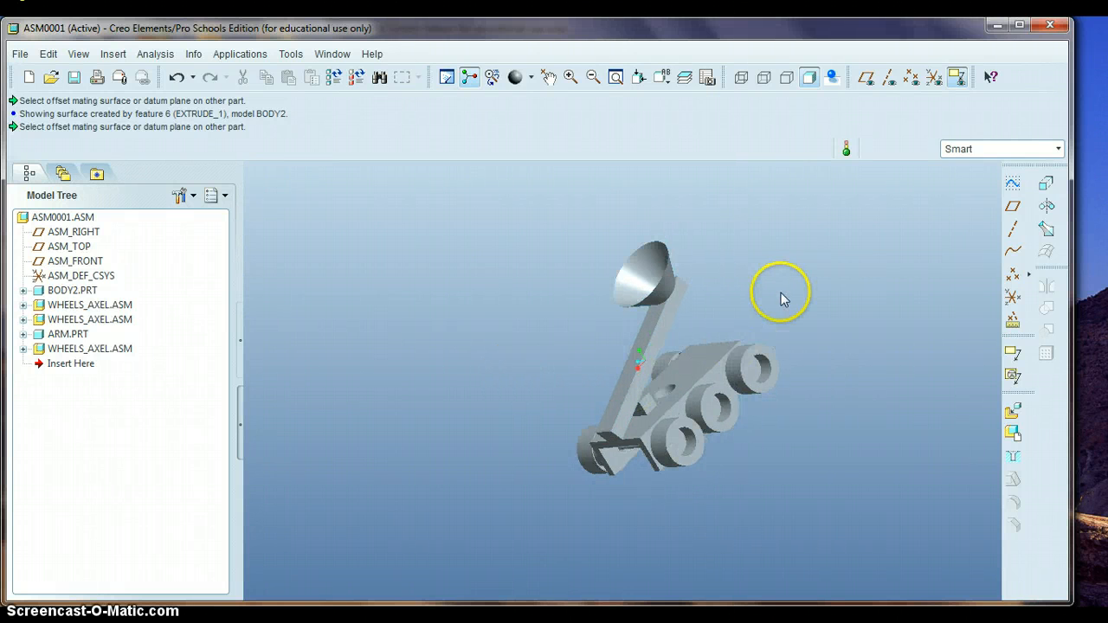
{"action": "left_click_drag", "start_coordinate": [783, 298], "coordinate": [704, 313]}
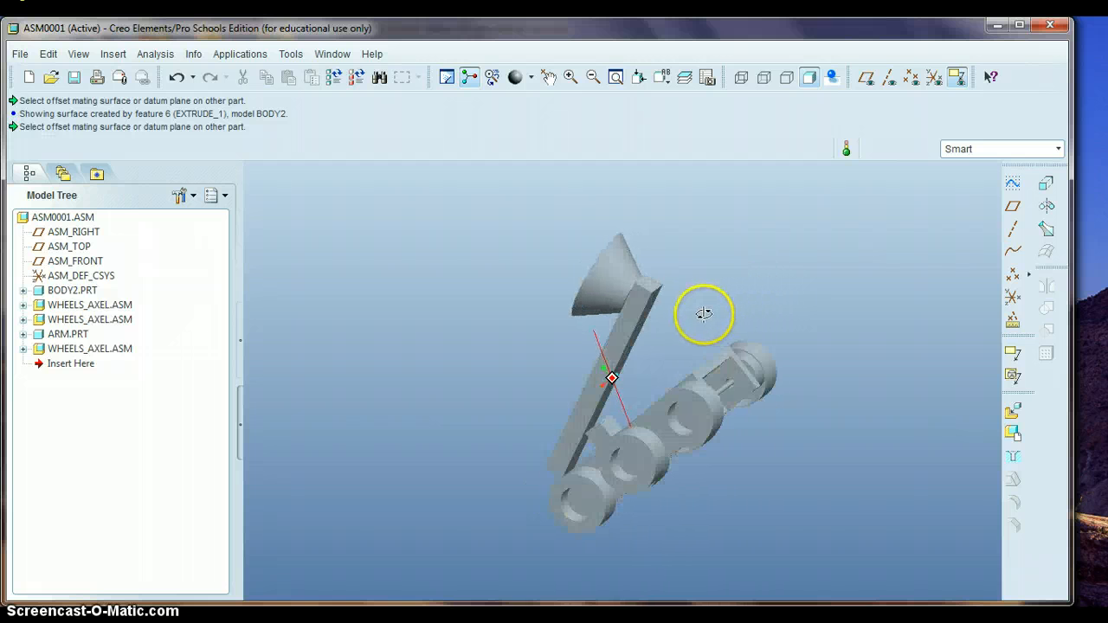
{"action": "left_click_drag", "start_coordinate": [704, 313], "coordinate": [656, 310]}
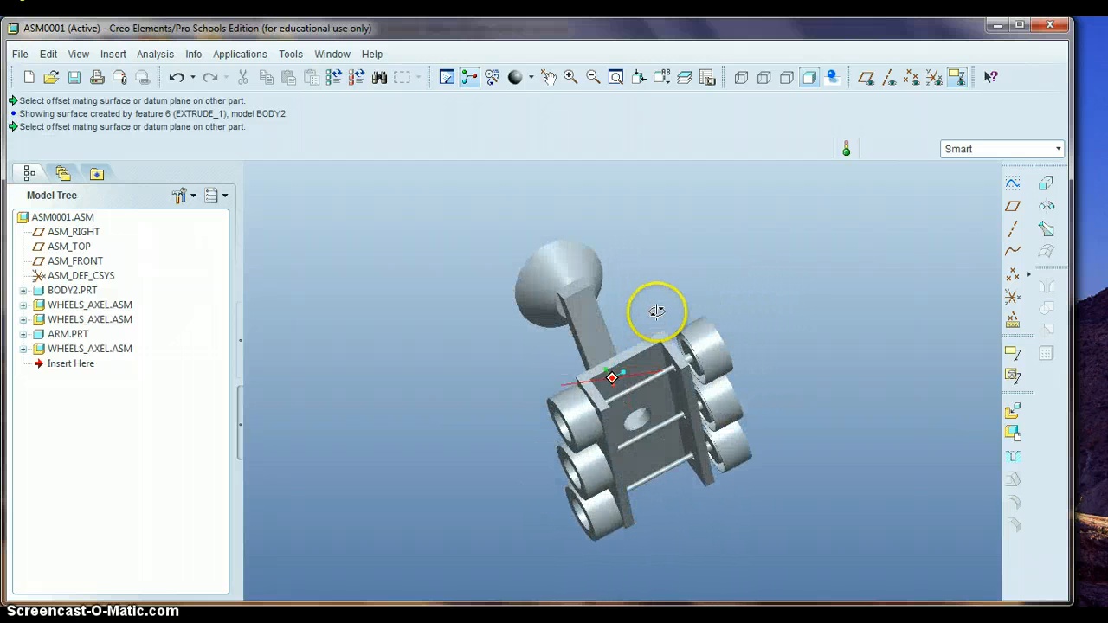
{"action": "left_click_drag", "start_coordinate": [657, 312], "coordinate": [535, 381]}
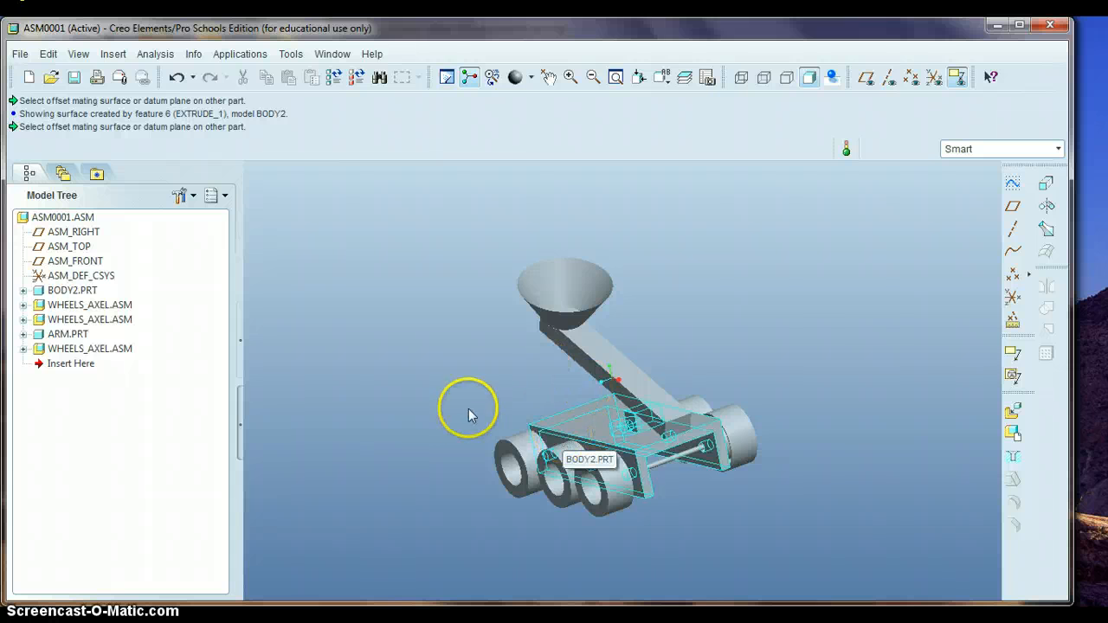
{"action": "mouse_move", "coordinate": [424, 398]}
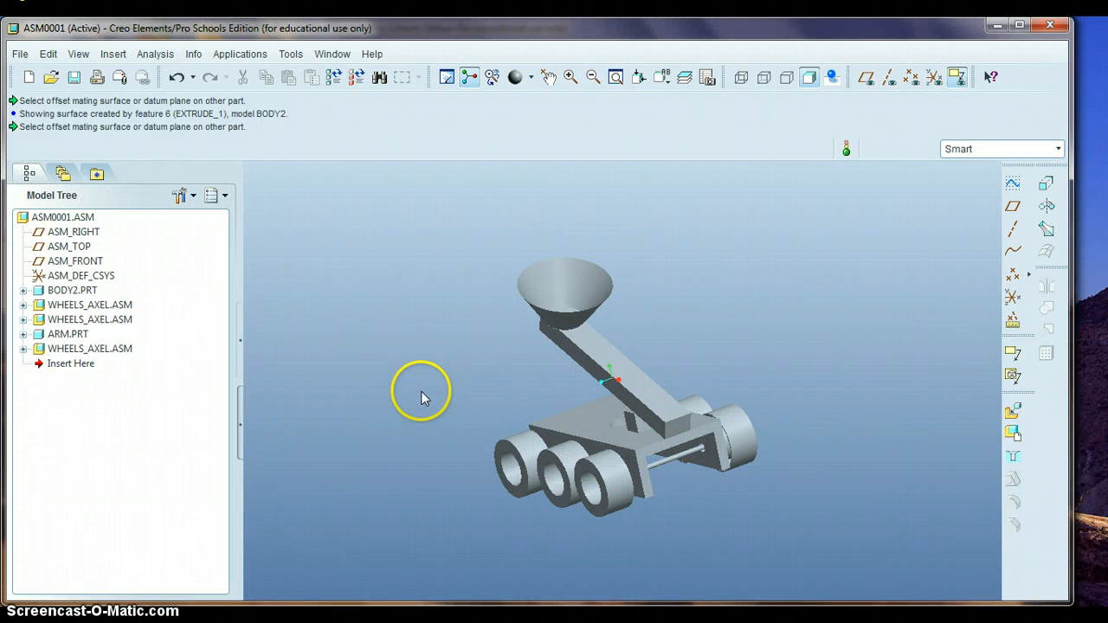
{"action": "left_click_drag", "start_coordinate": [422, 397], "coordinate": [489, 390]}
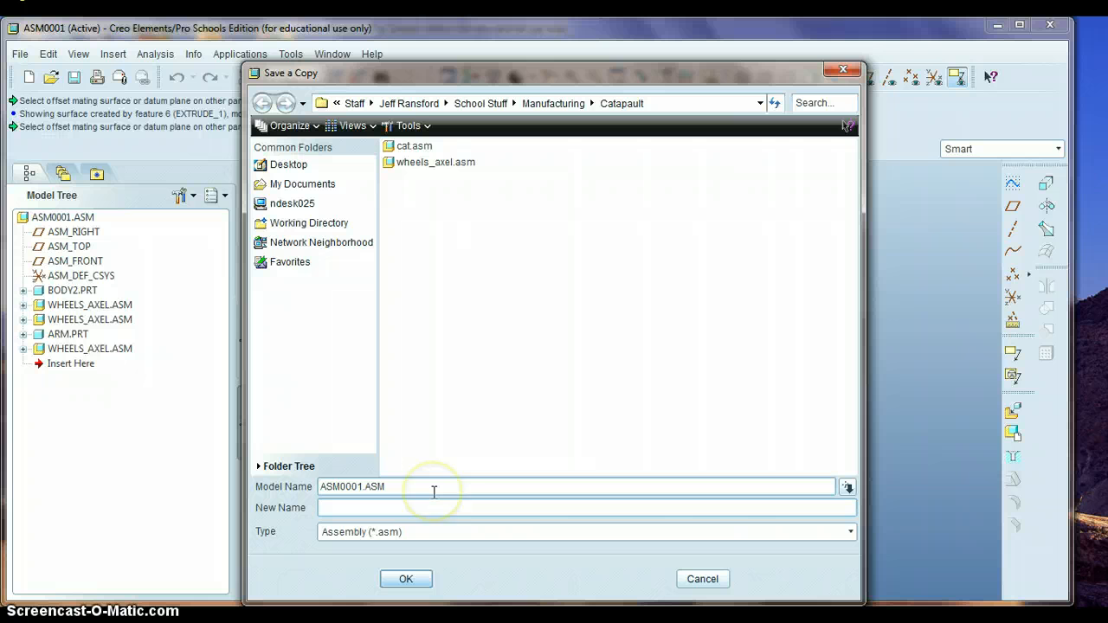
Enter 'cat' as the new name for the assembly copy and confirm
{"action": "type", "text": "cat"}
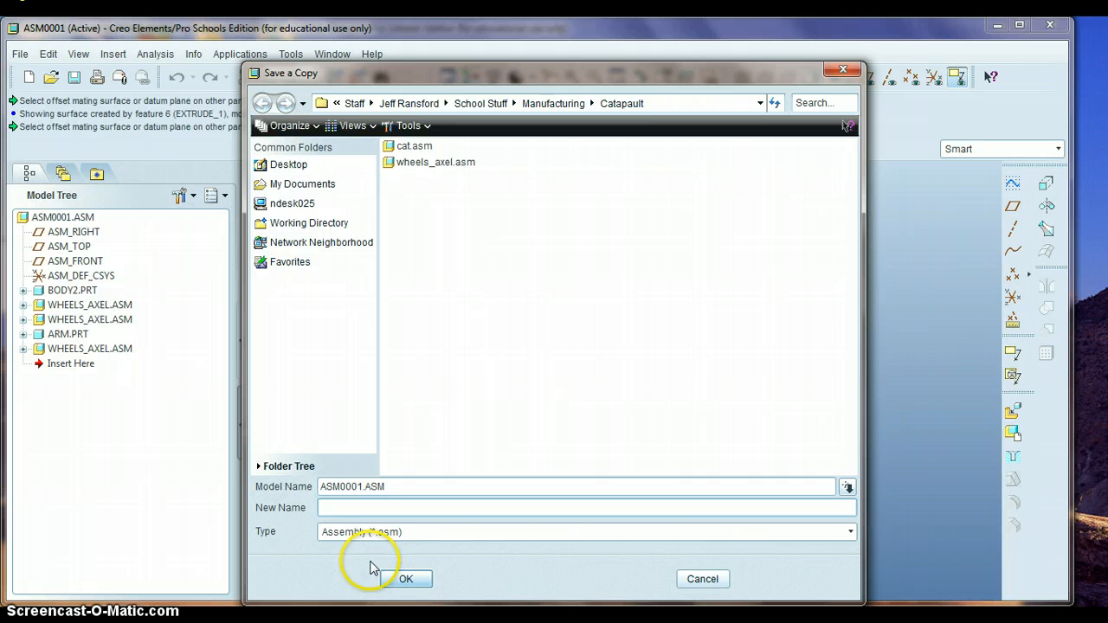
{"action": "left_click", "coordinate": [588, 508]}
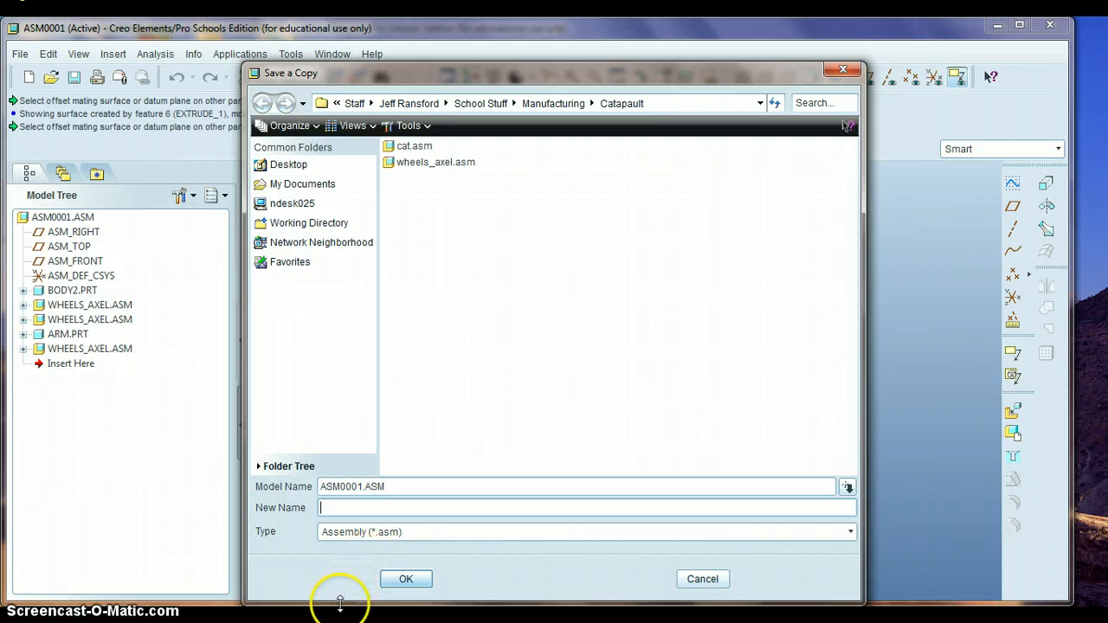